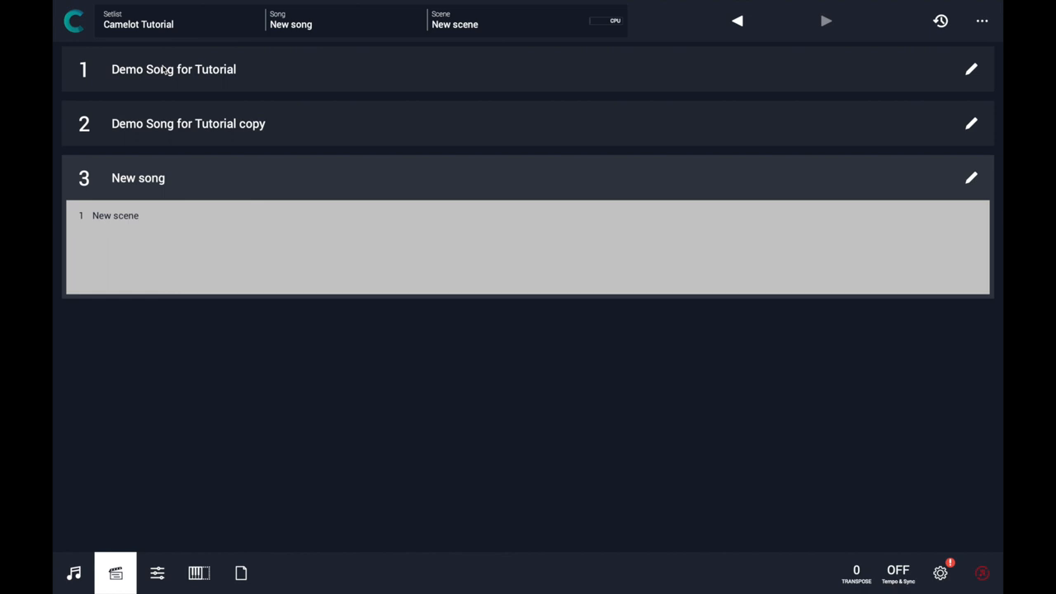
# Select Demo Song for Tutorial, then its copy, and view the Intro scene's instrument layers before returning to the song list.
pyautogui.click(173, 70)
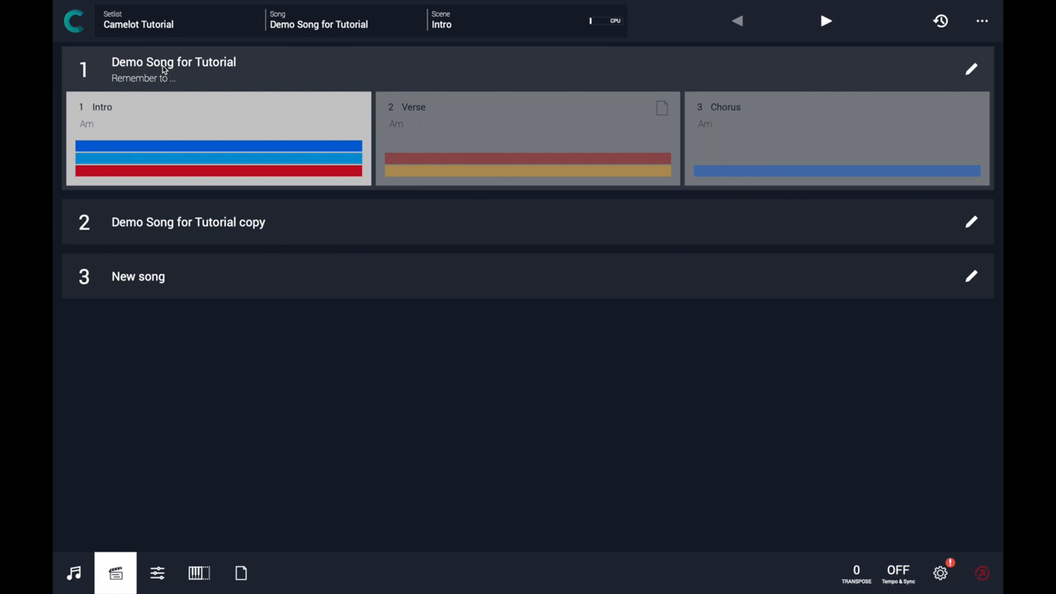
pyautogui.moveTo(267, 224)
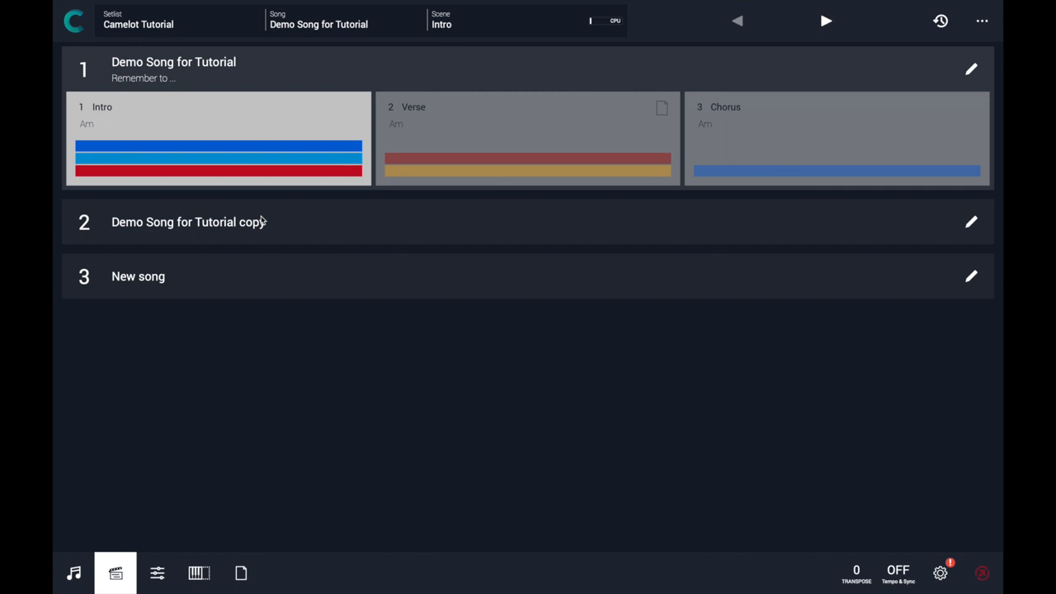
pyautogui.click(188, 221)
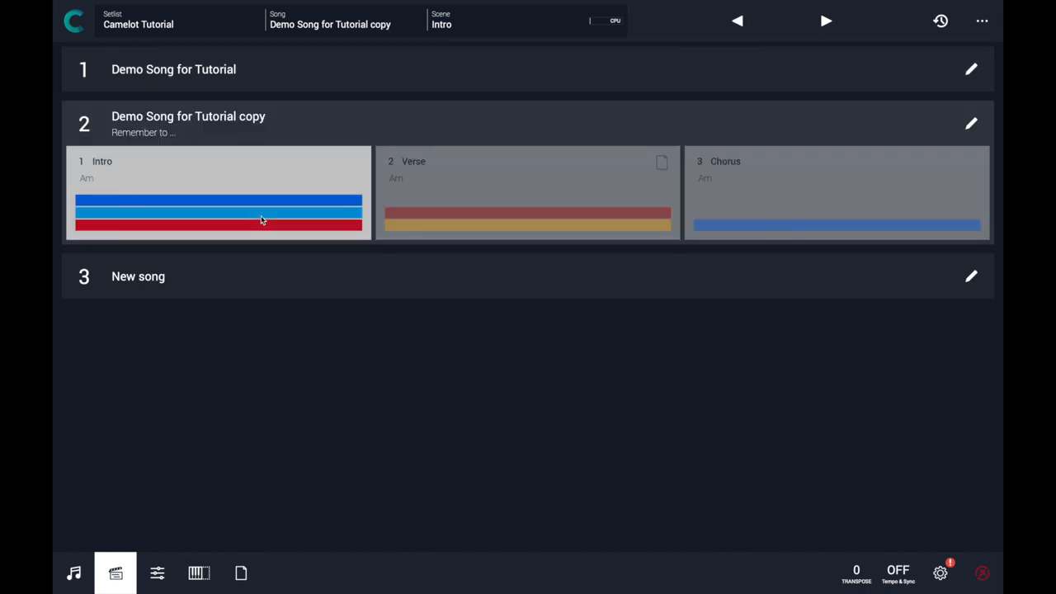
pyautogui.moveTo(233, 194)
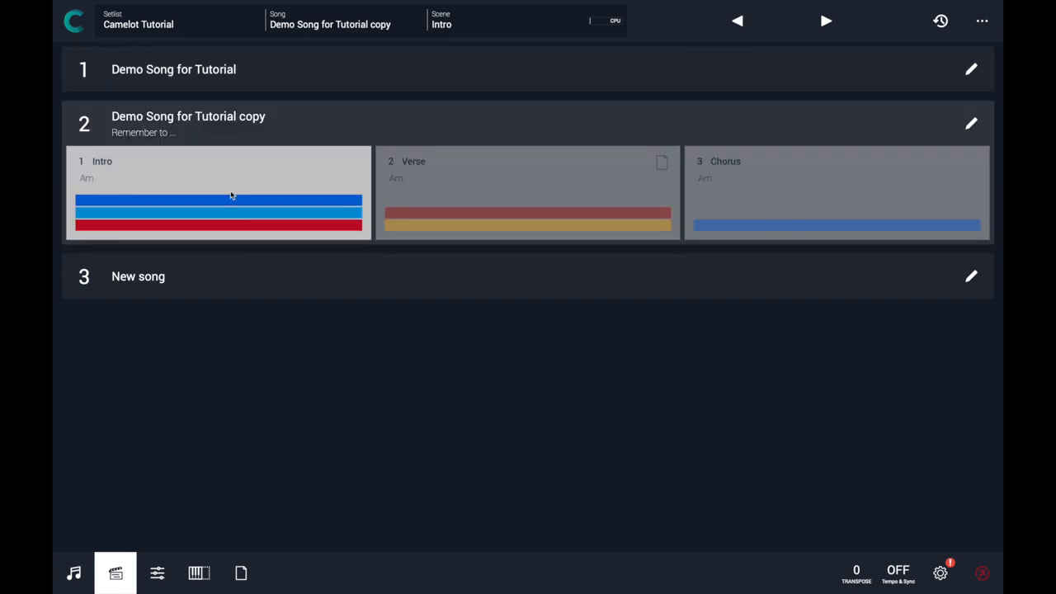
pyautogui.click(157, 575)
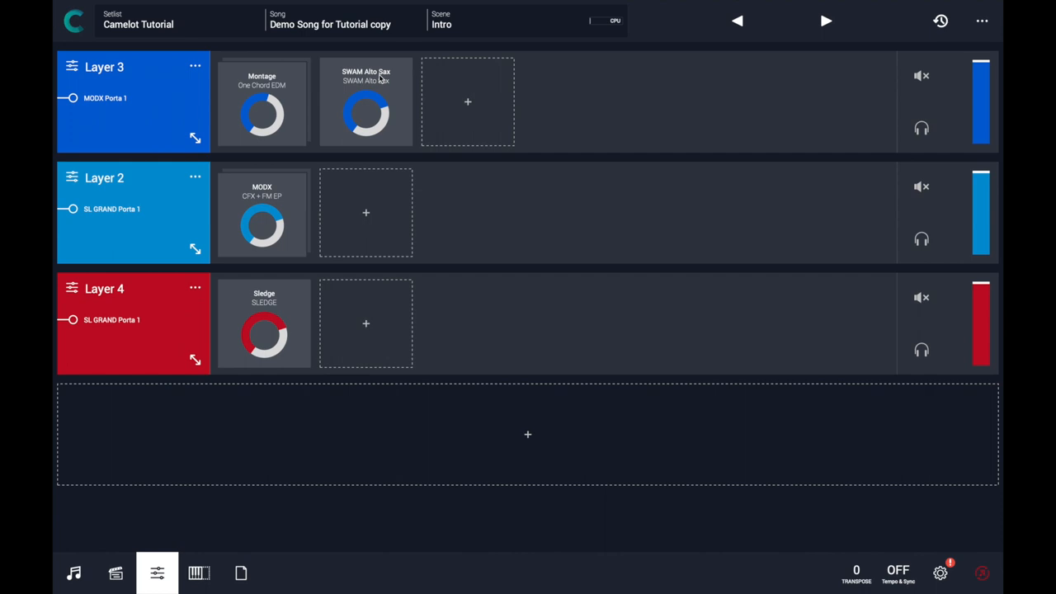
pyautogui.click(114, 575)
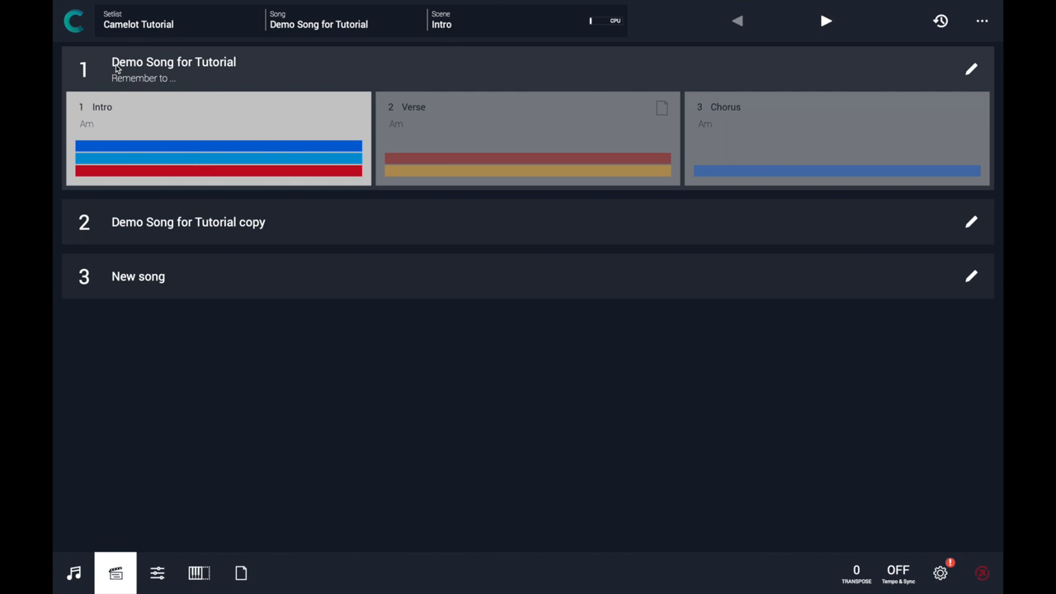
pyautogui.moveTo(237, 216)
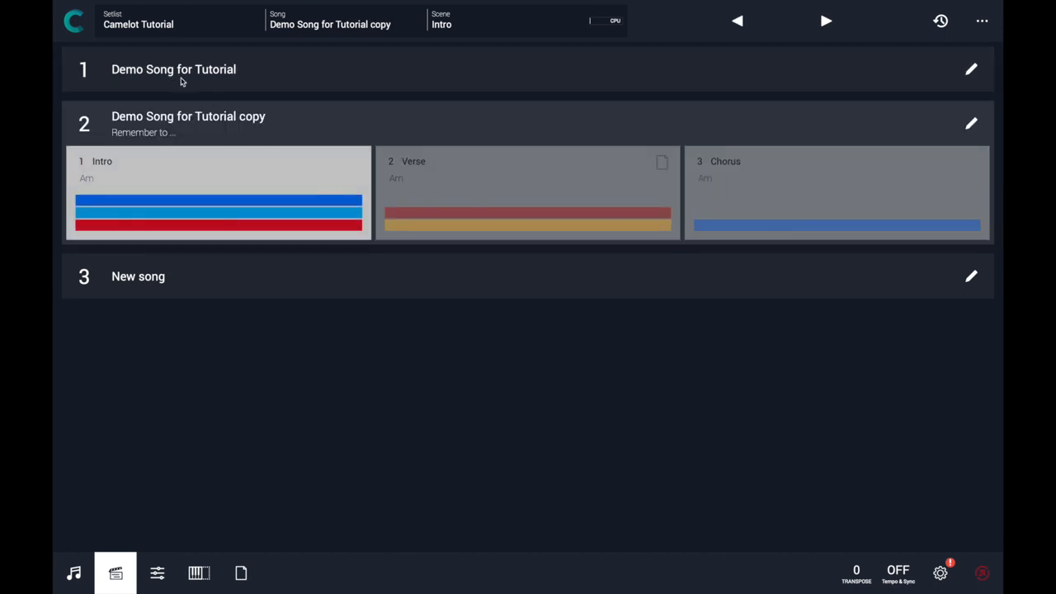
# Switch to New song, then back to Demo Song for Tutorial so its SWAM Alto Sax plugin reloads.
pyautogui.click(173, 70)
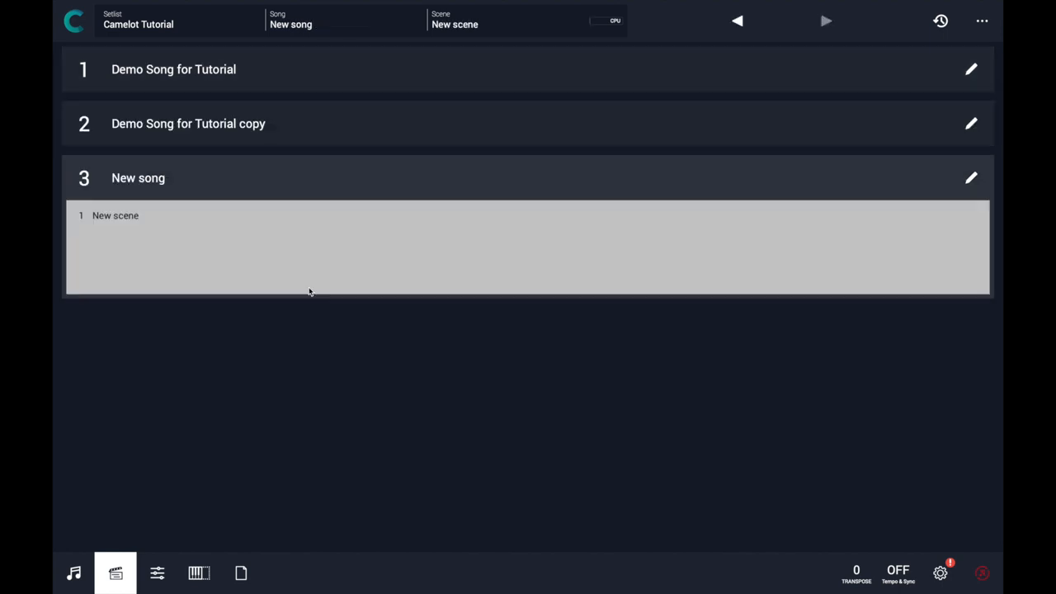
pyautogui.moveTo(284, 71)
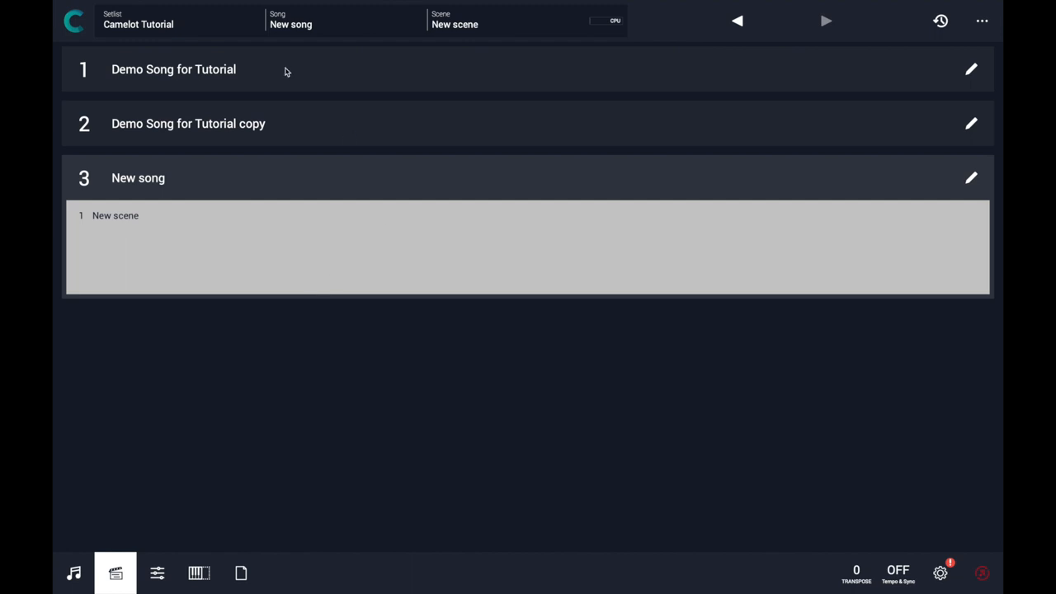
pyautogui.click(173, 69)
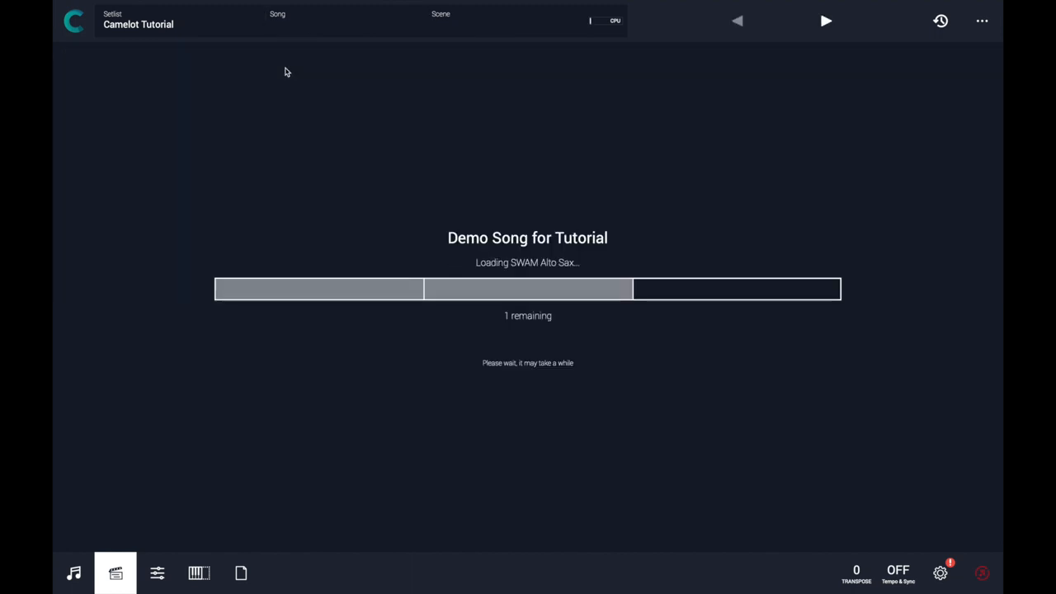